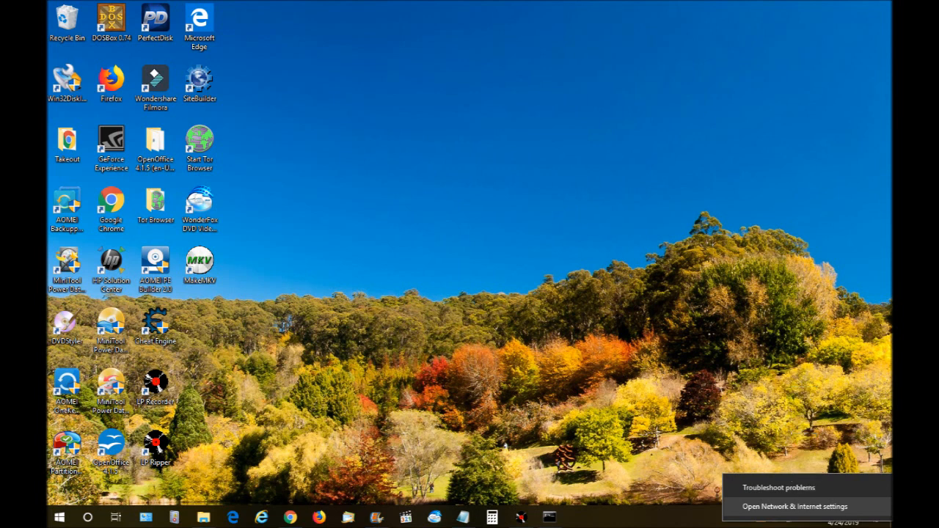
- Bring up Network & Internet settings and scroll to the Wi-Fi connection's properties
click(793, 506)
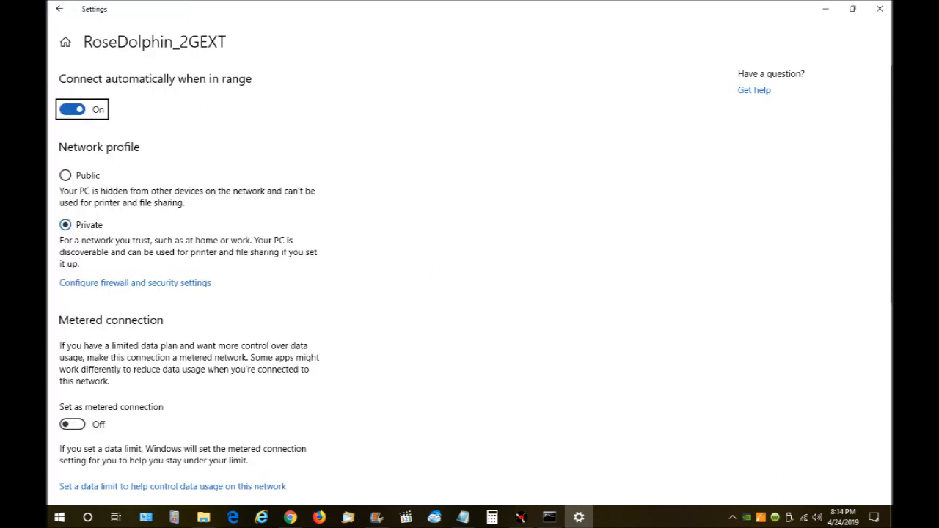
scroll(down, 3)
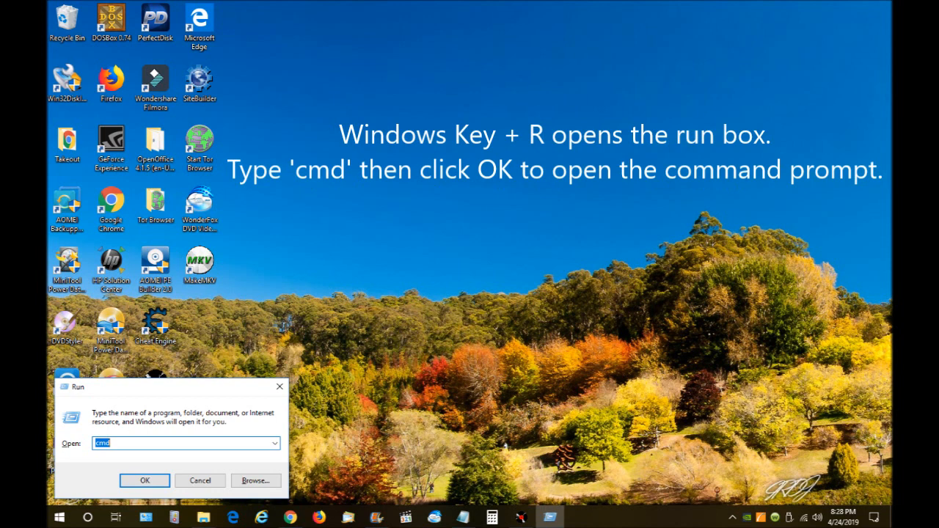
- Launch Command Prompt from the Run dialog with cmd
click(144, 481)
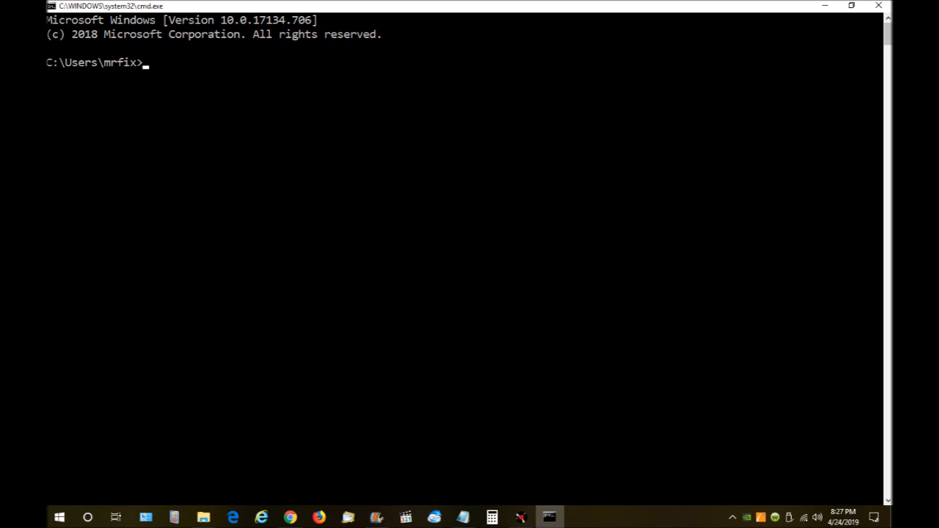
- Start nslookup, resolve google.com's addresses, then set the query type to ns
text(nslookup)
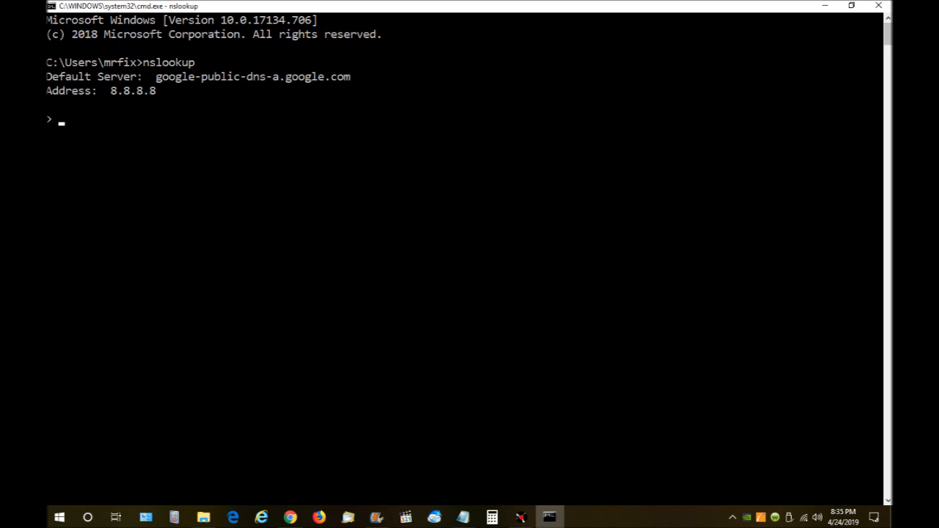
text(google.com)
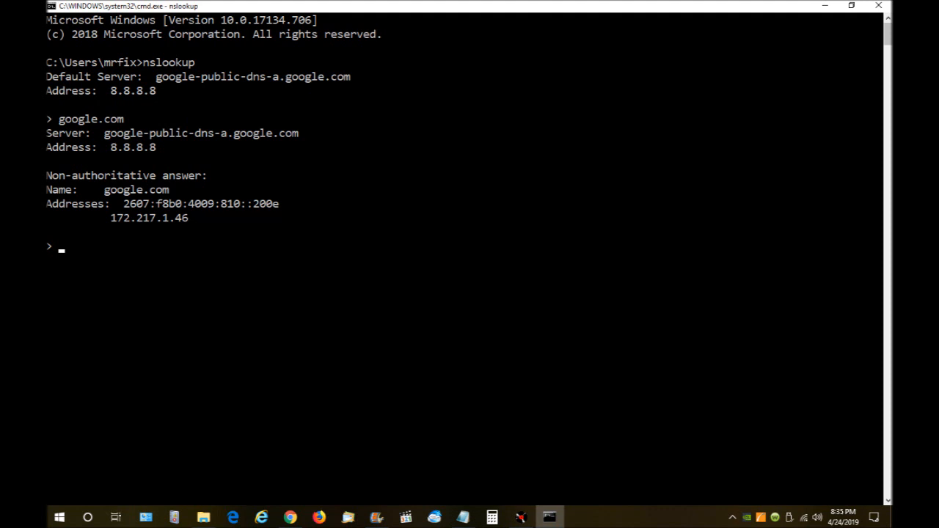
text(set type=ns)
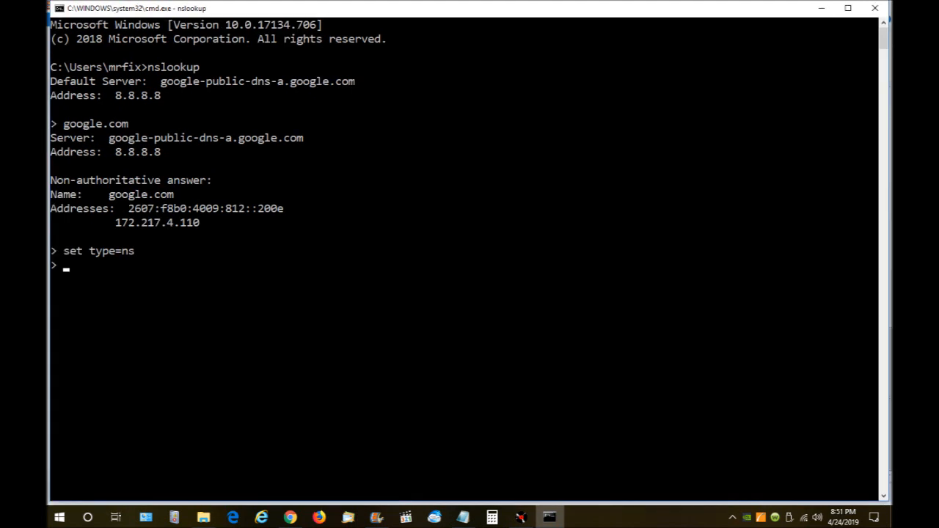
- List google.com's name servers, then query ns3.google.com for its SOA record
text(google.com)
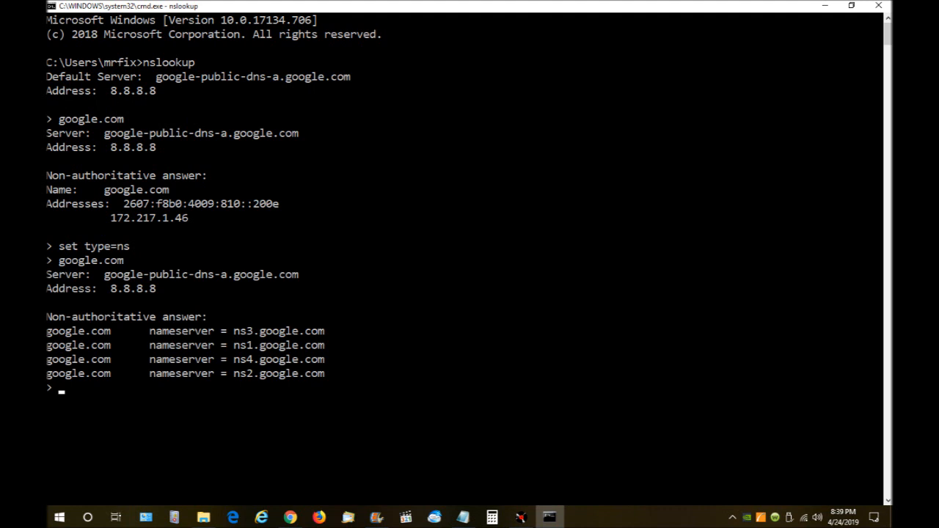
text(ns3.google.com)
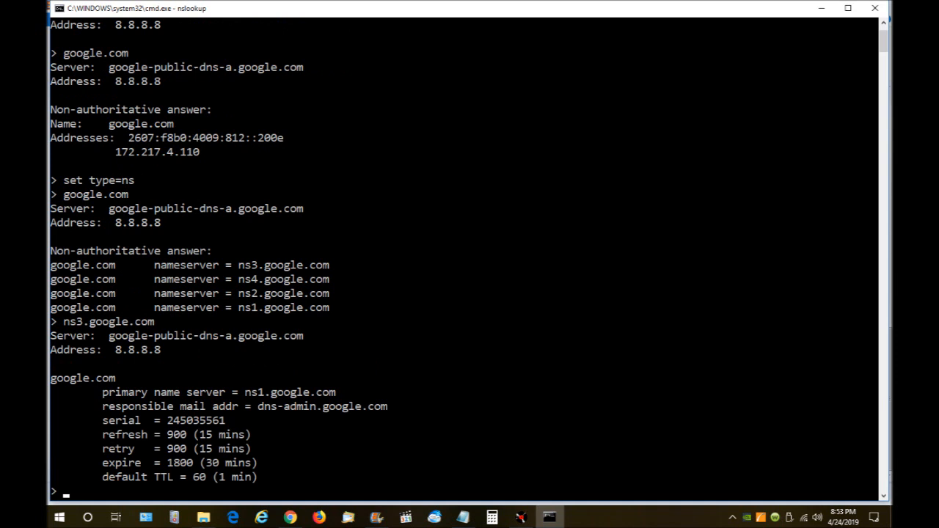
- Switch the nslookup query type to mx for mail exchanger records
text(set type=mx)
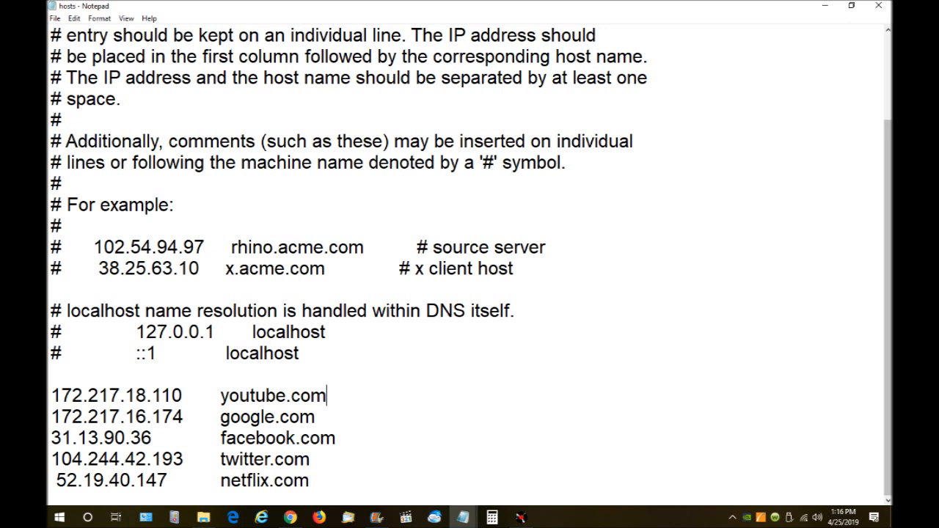
- Edit the hosts file entries mapping the five sites to fixed IP addresses
key(Delete)
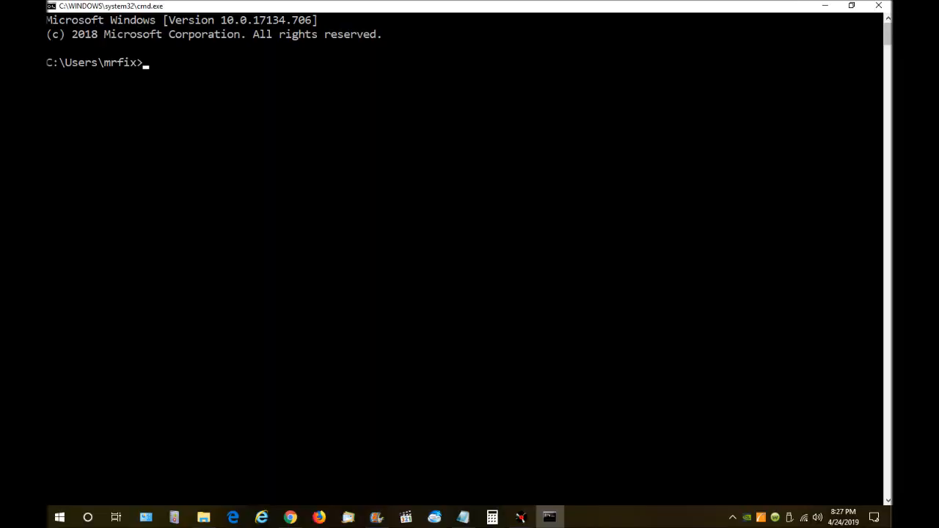
- Flush the DNS resolver cache with ipconfig /flushdns
text(ipconfig /flushdns)
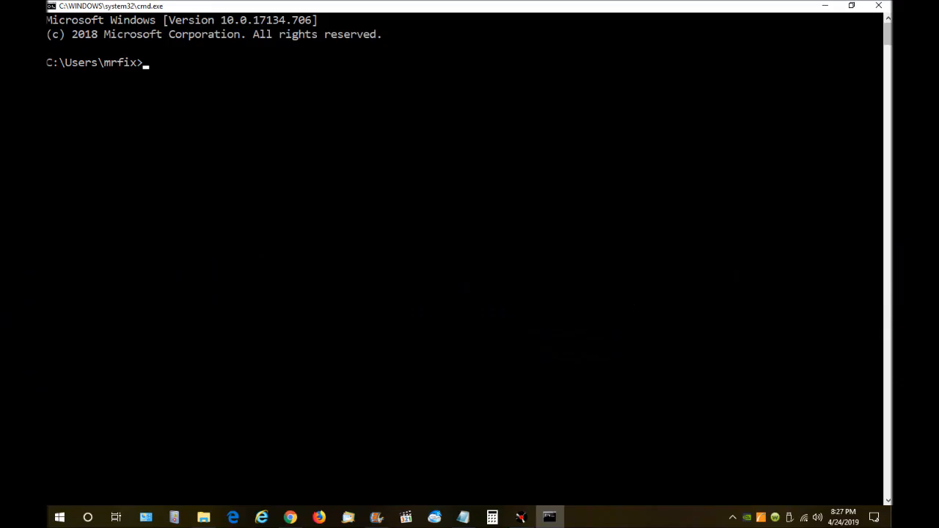
- Enter tracert google.com at the prompt, ready to run
text(tracert google.com)
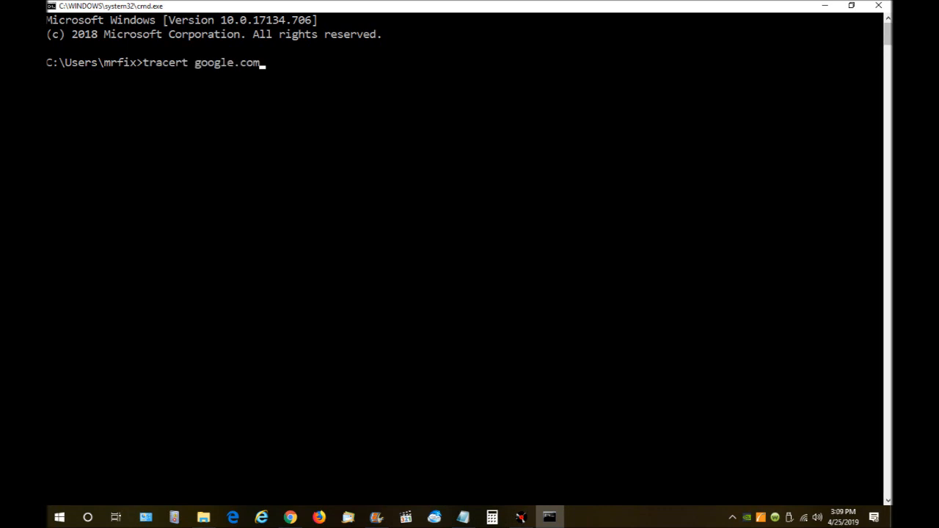